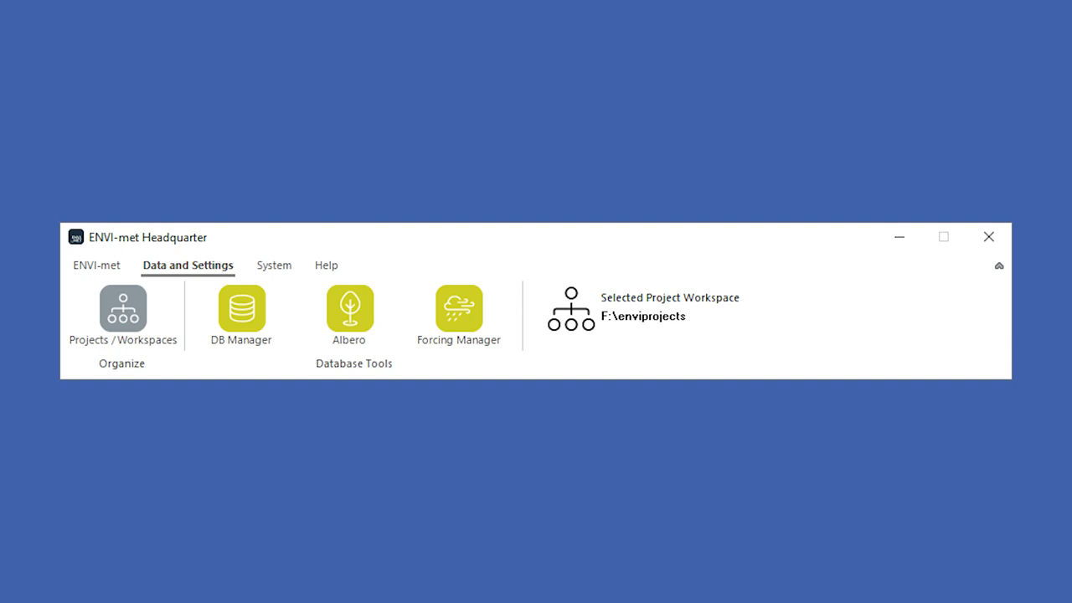
- Go to Data and Settings and choose the DB Manager tool
left_click(188, 264)
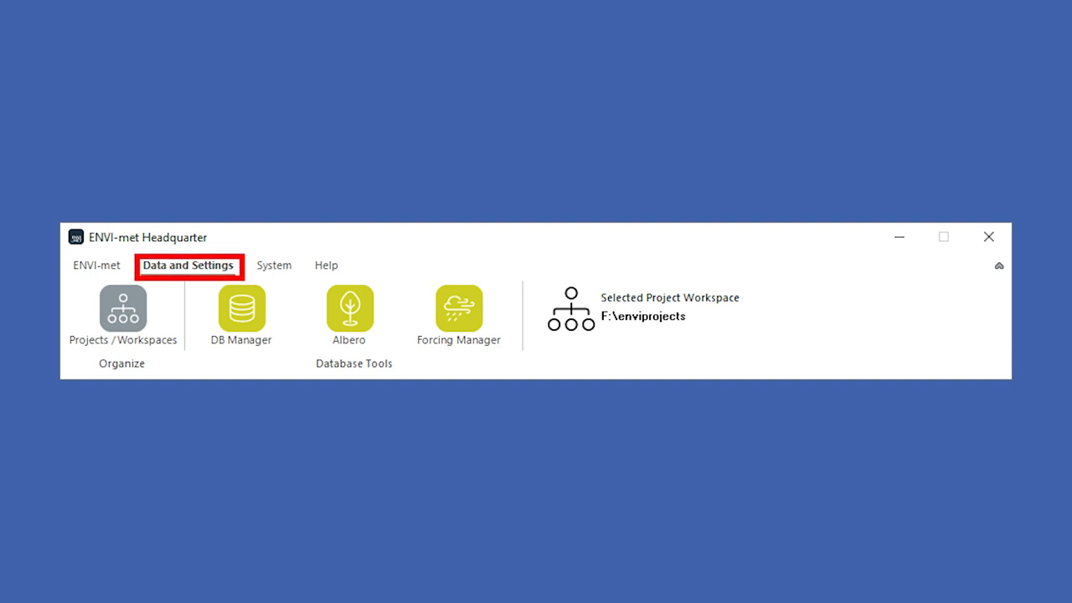
left_click(241, 309)
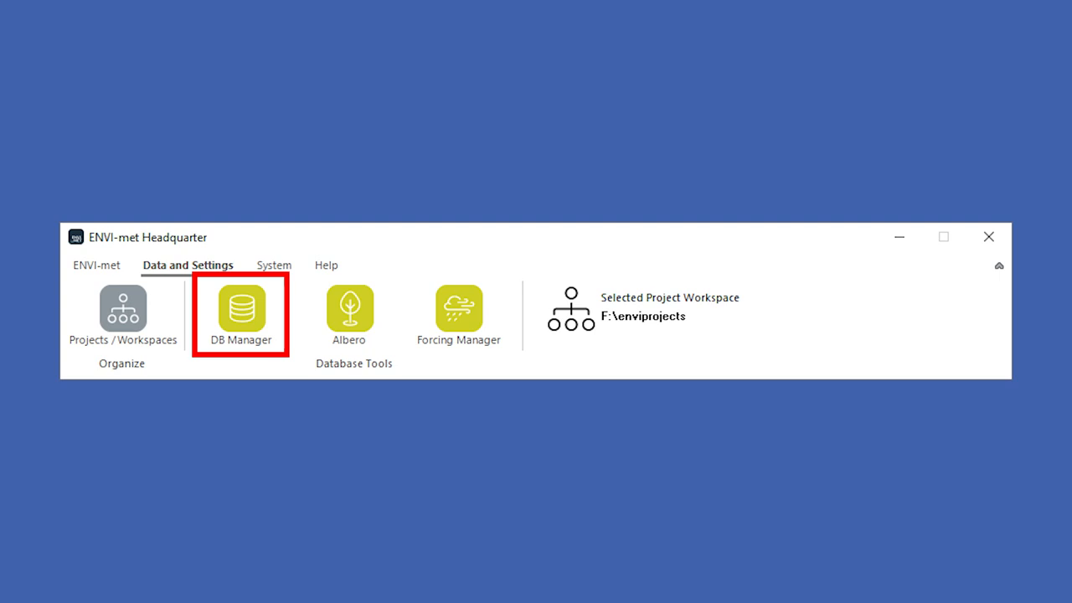
- Start DBManager and load the 'ENVI-met Unfolded' project database
left_click(241, 308)
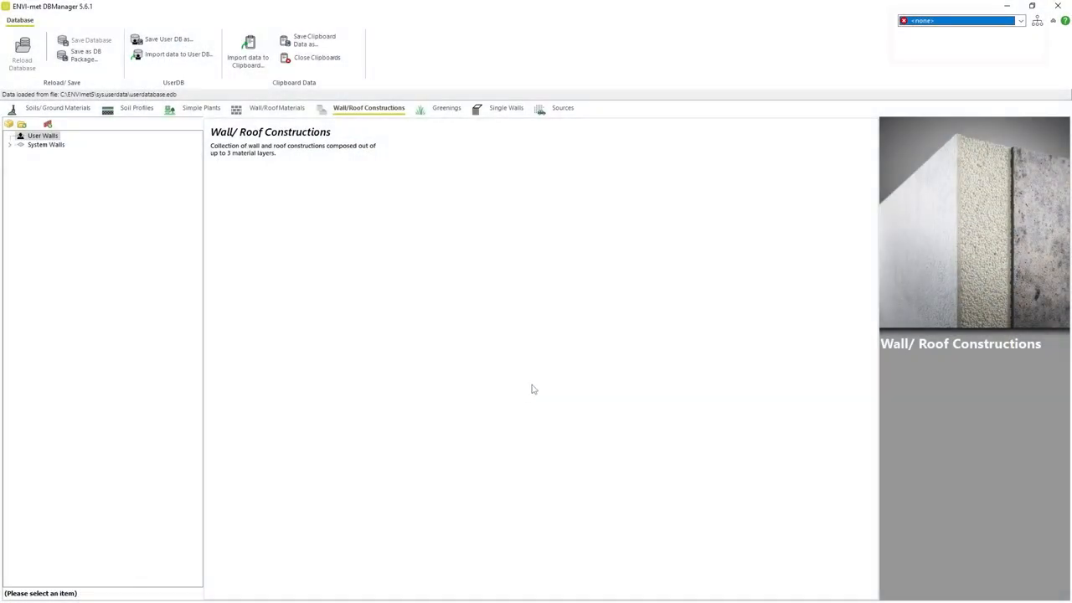
left_click(1020, 20)
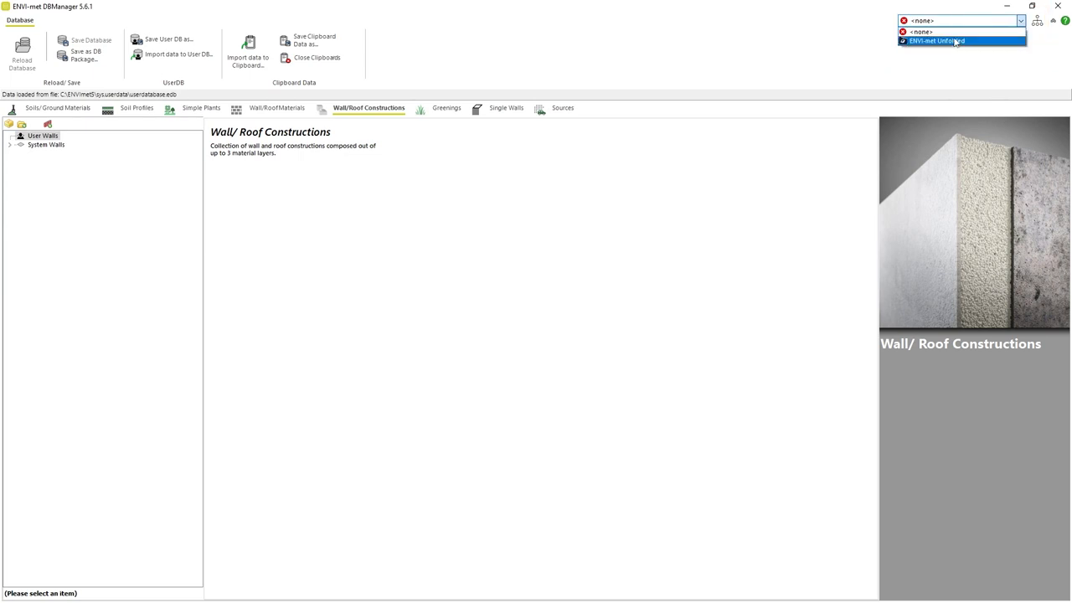
left_click(937, 40)
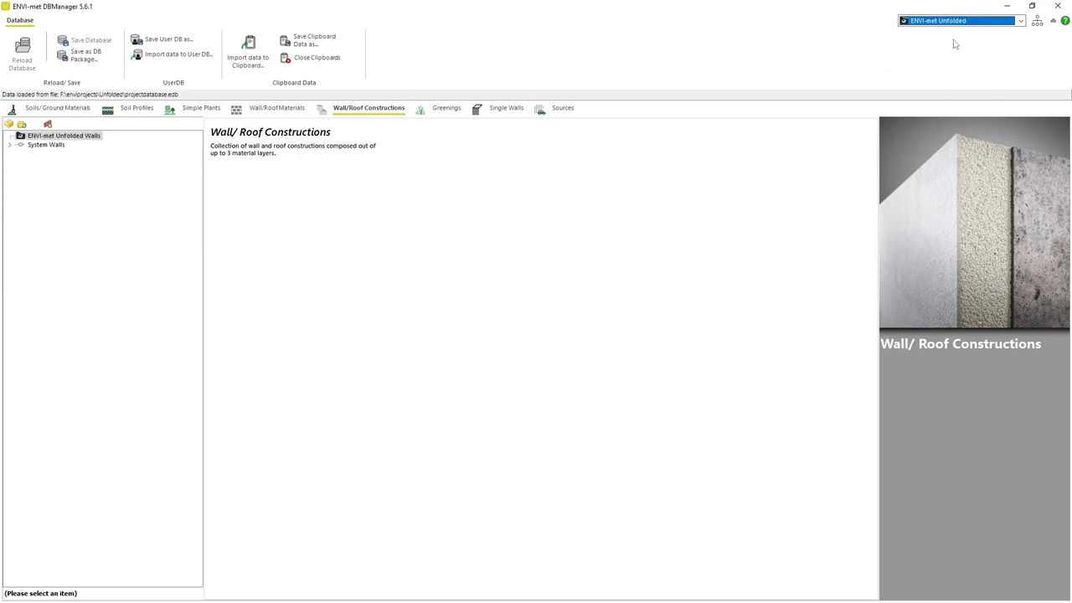
mouse_move(506, 107)
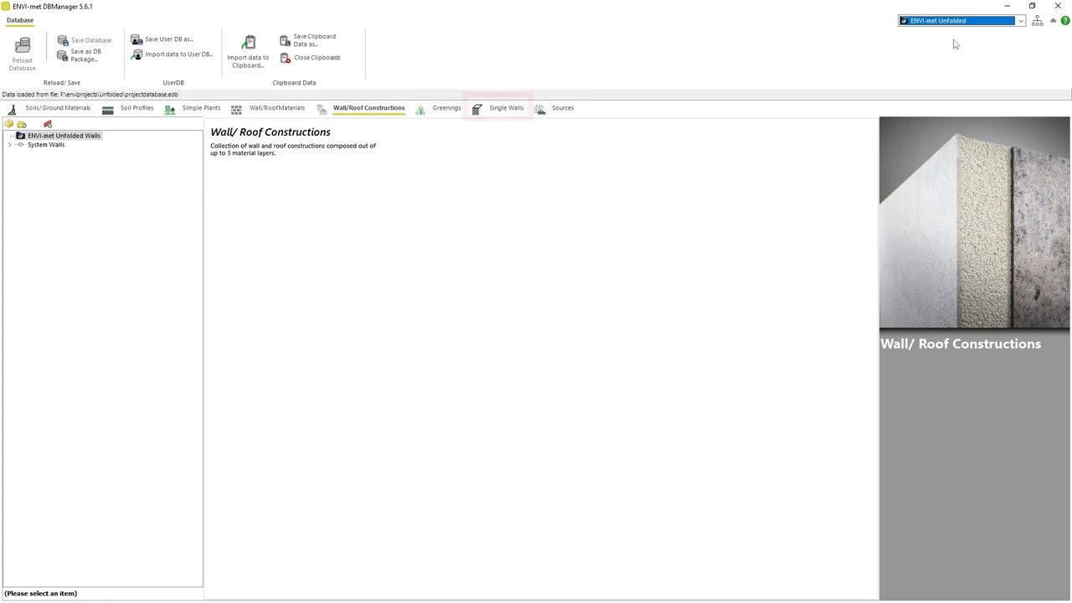
- Add a new Single Walls item and confirm its aerodynamic roughness length of 0.02
left_click(506, 107)
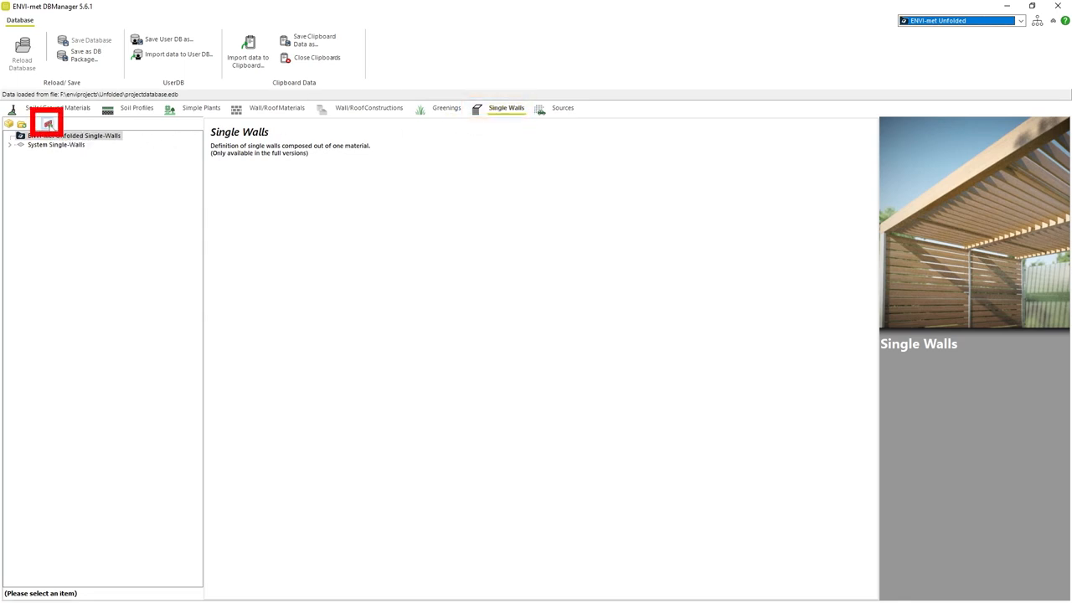
left_click(47, 124)
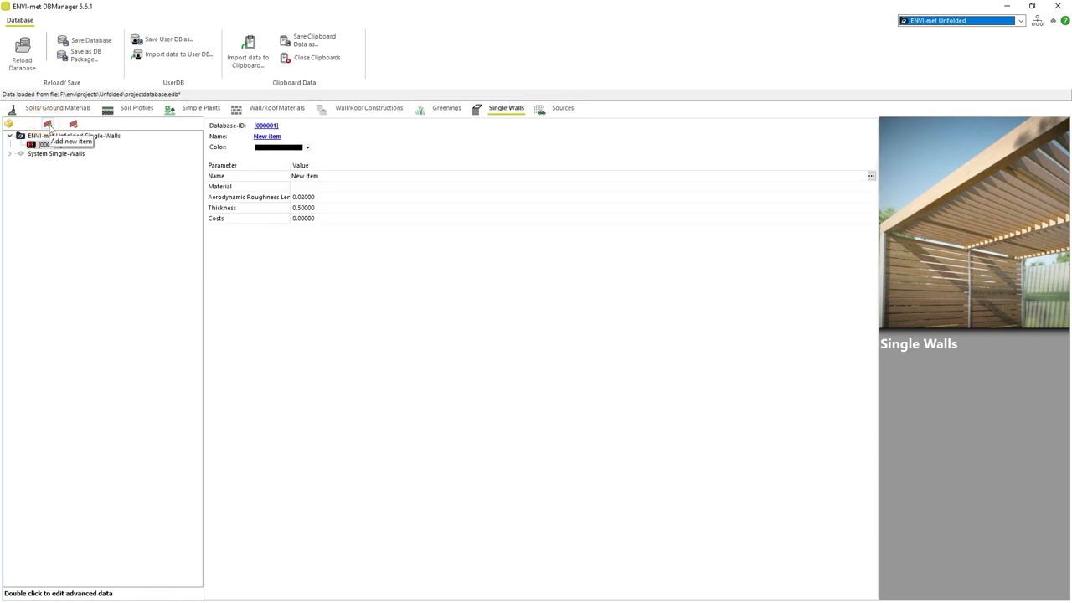
left_click(46, 124)
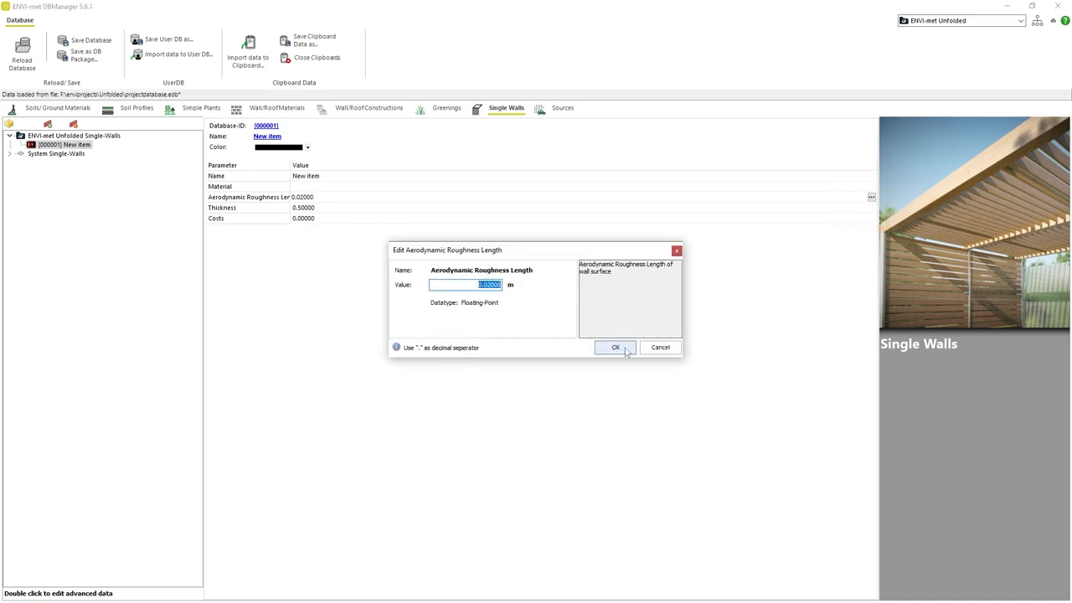
left_click(616, 347)
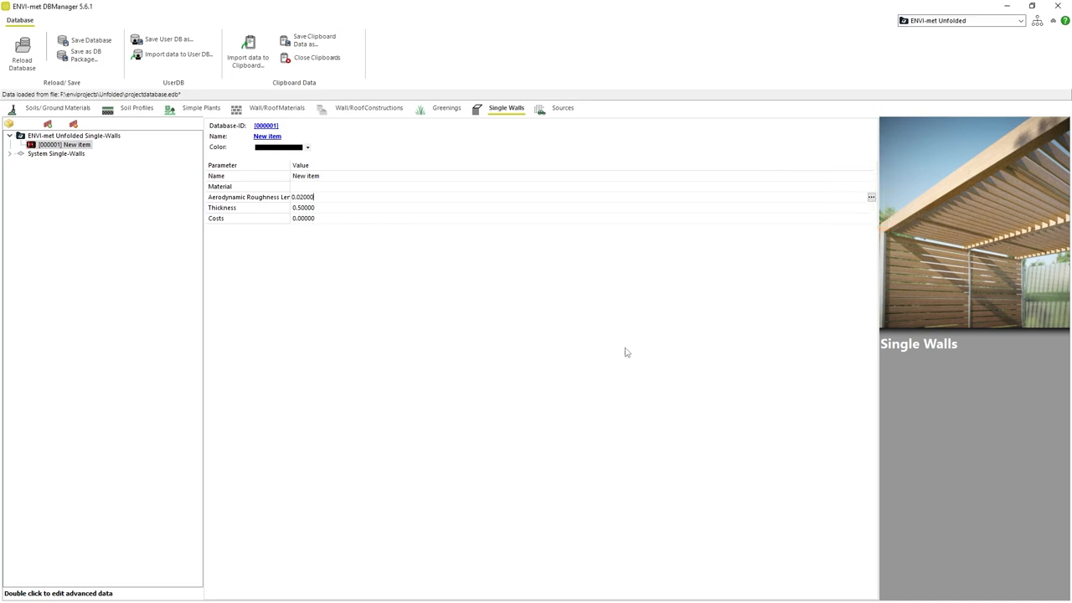
mouse_move(617, 348)
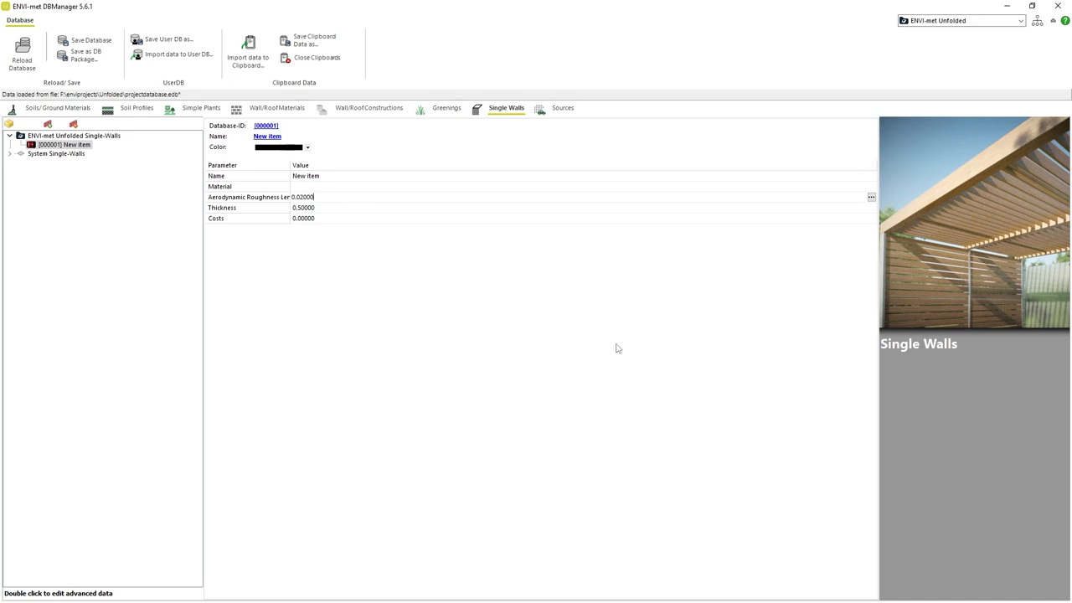
mouse_move(469, 191)
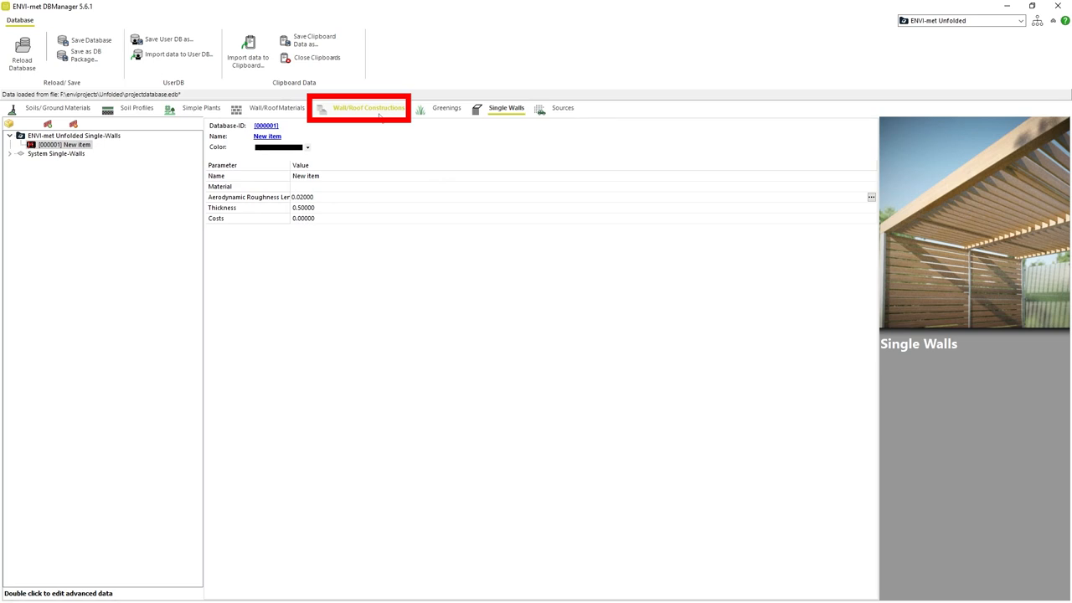
- In Wall/Roof Constructions, add a new item to the ENVI-met Unfolded Walls collection
left_click(367, 107)
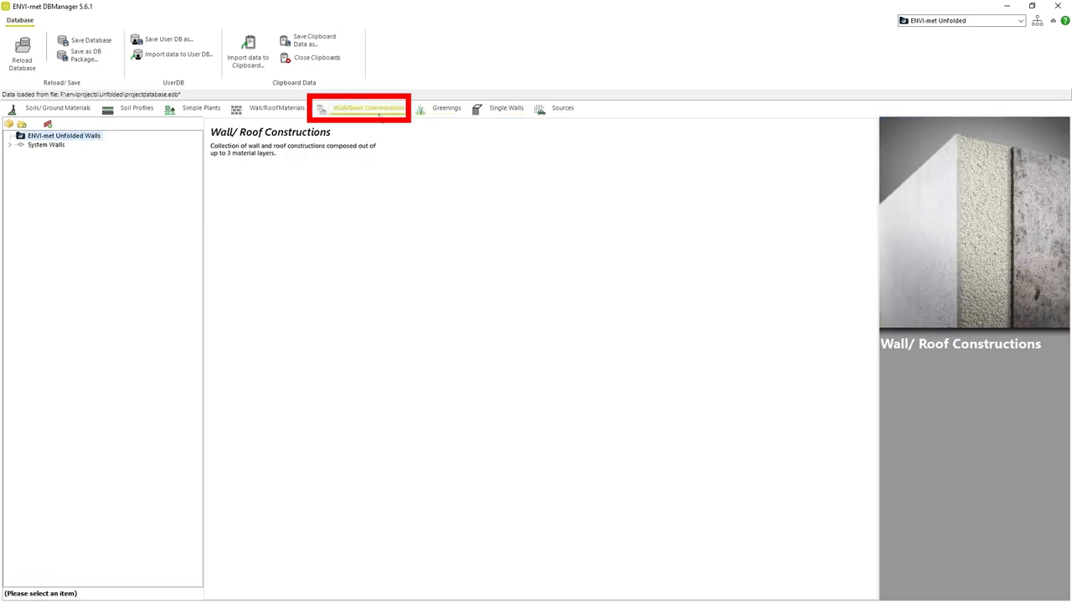
left_click(368, 107)
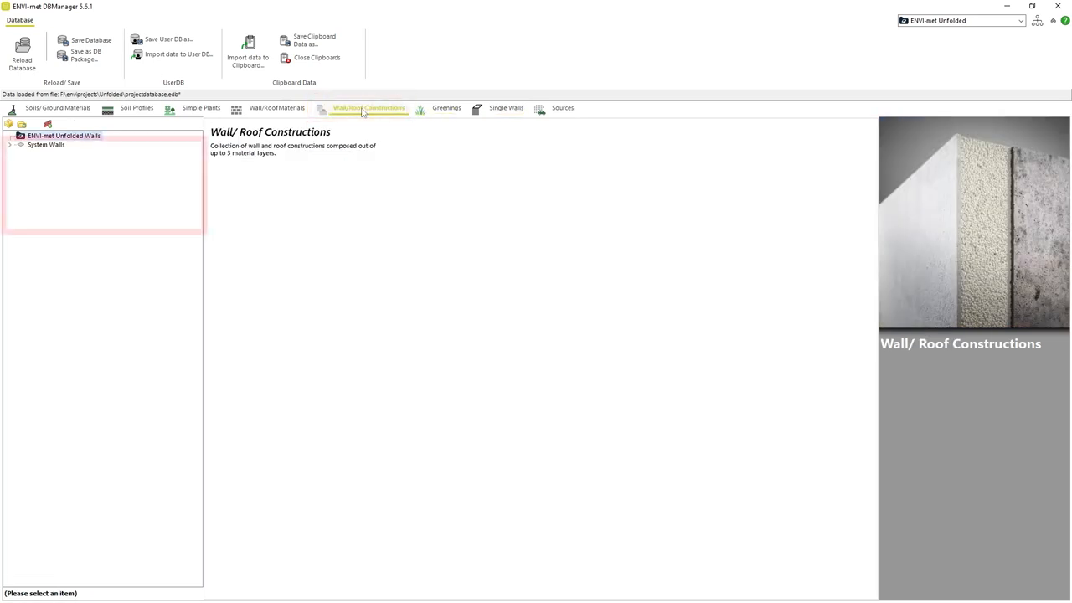
left_click(10, 144)
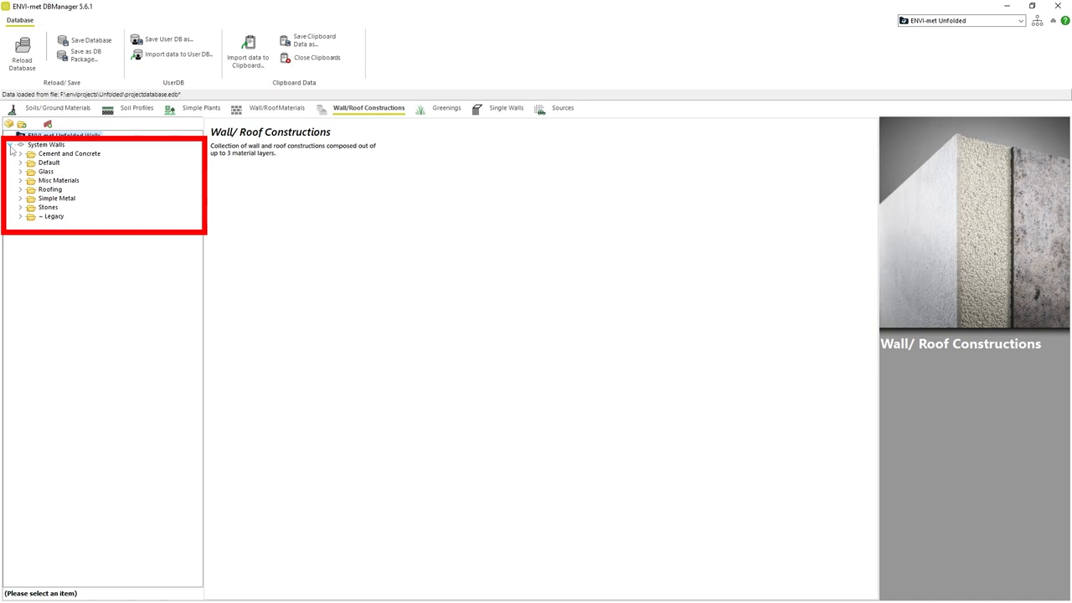
left_click(64, 136)
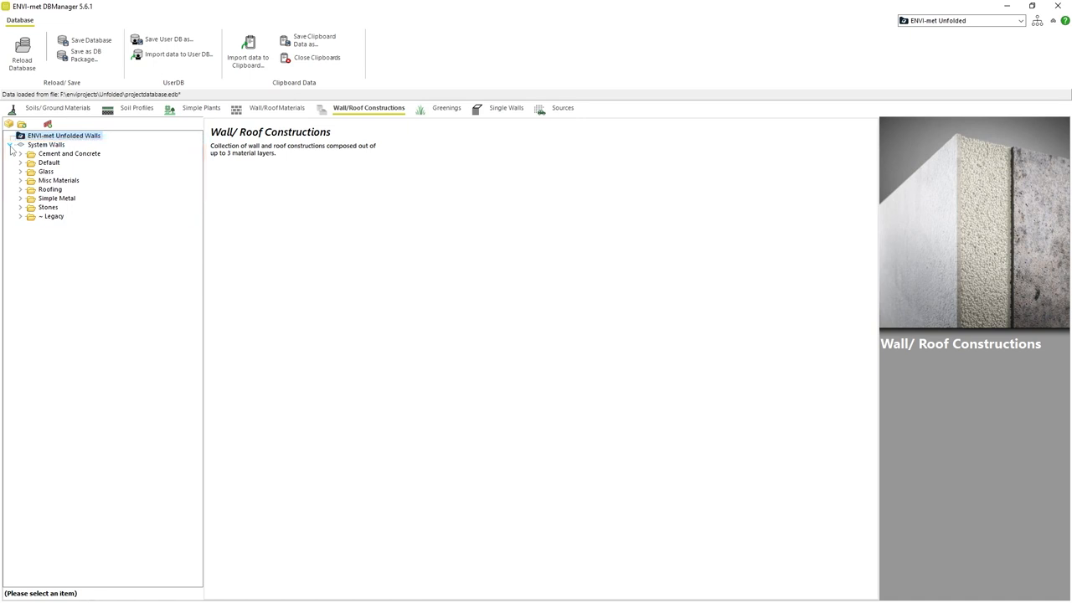
left_click(63, 134)
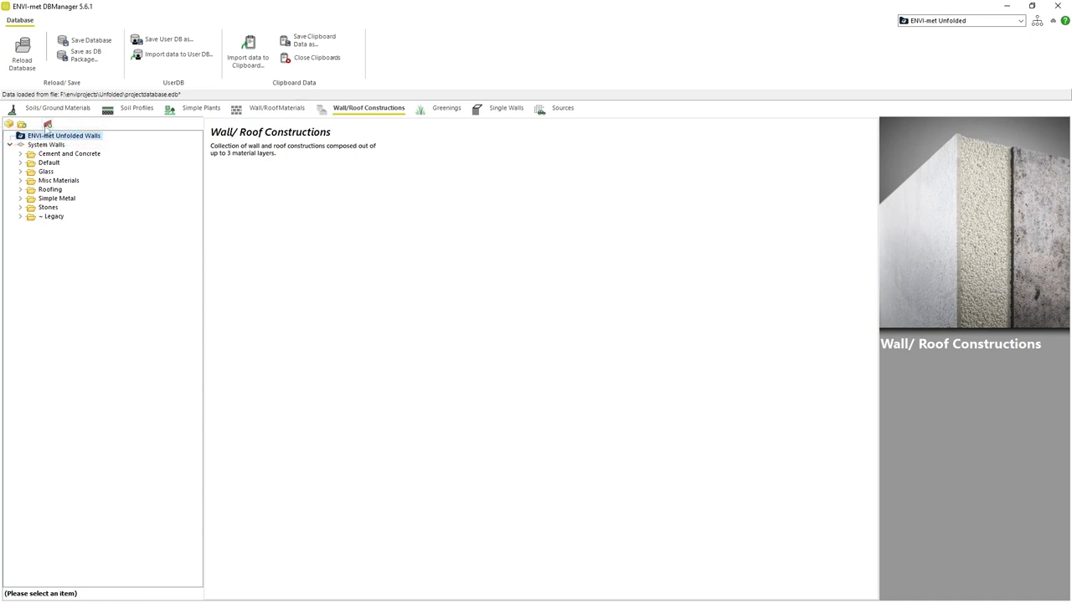
left_click(47, 124)
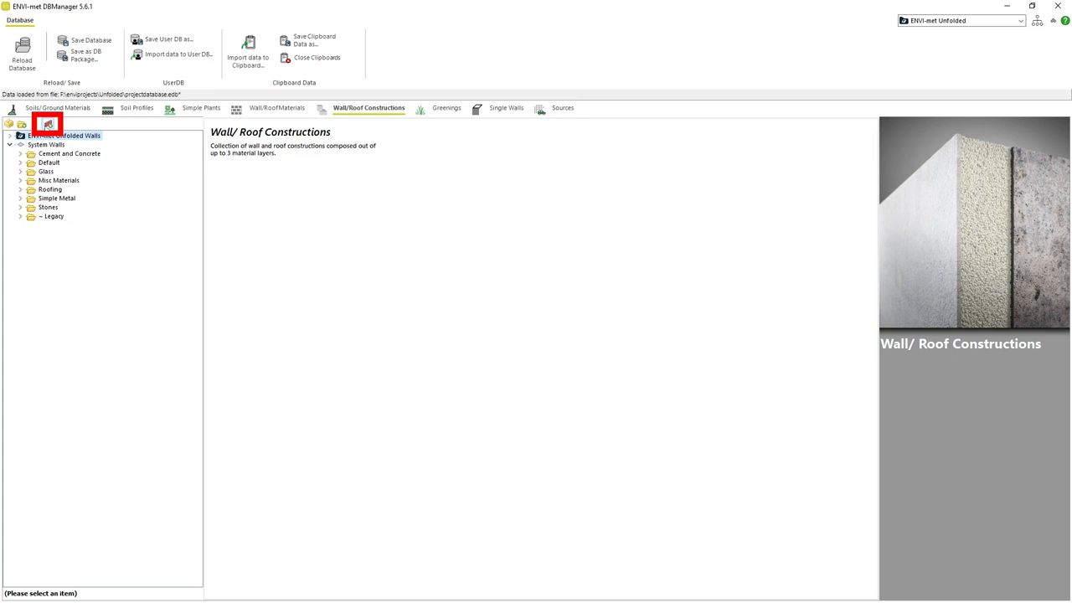
left_click(47, 124)
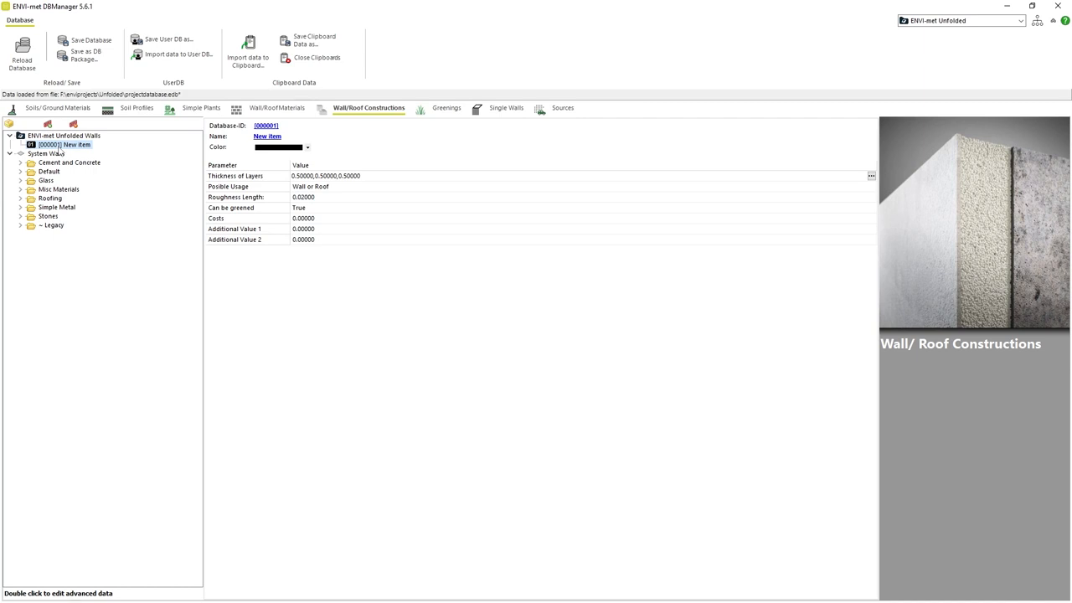
- Set the construction's database ID to 0100IW and its description to 'Insulated Wall'
double_click(267, 126)
type("0100")
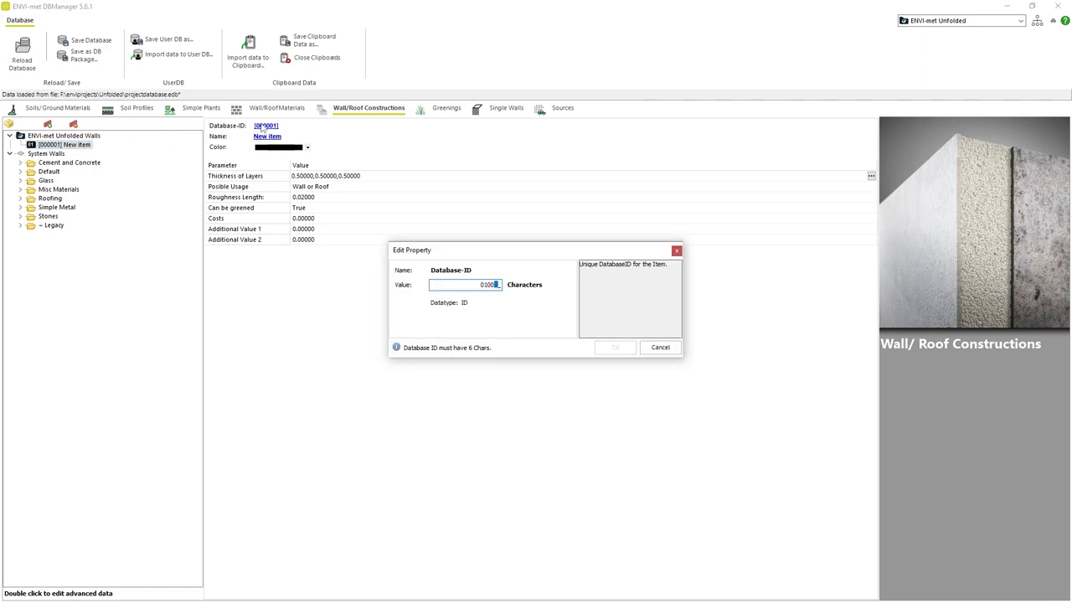
left_click(660, 347)
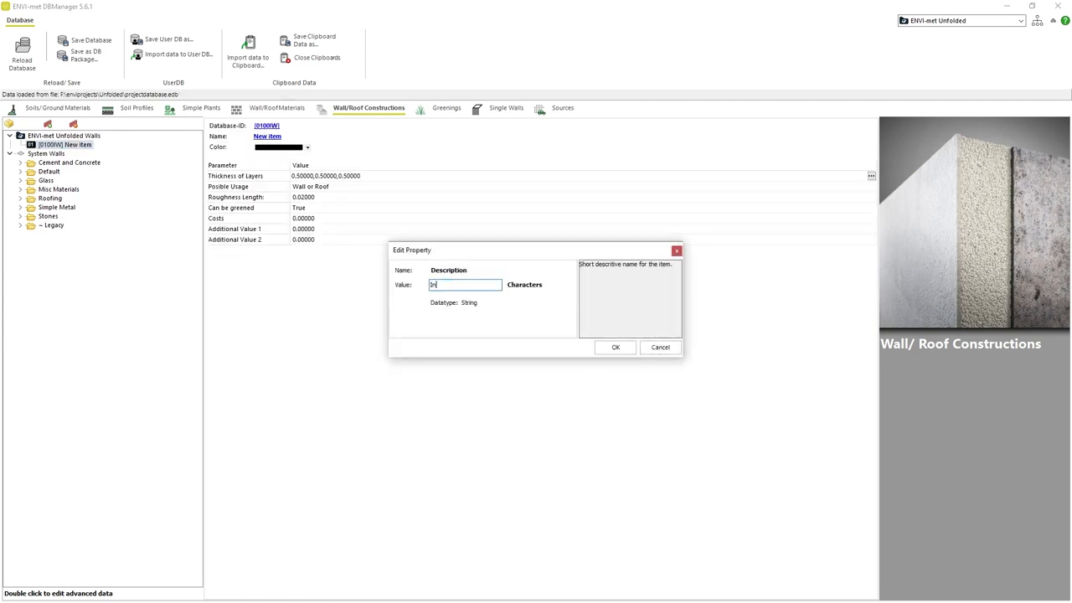
type("Insulated Wall")
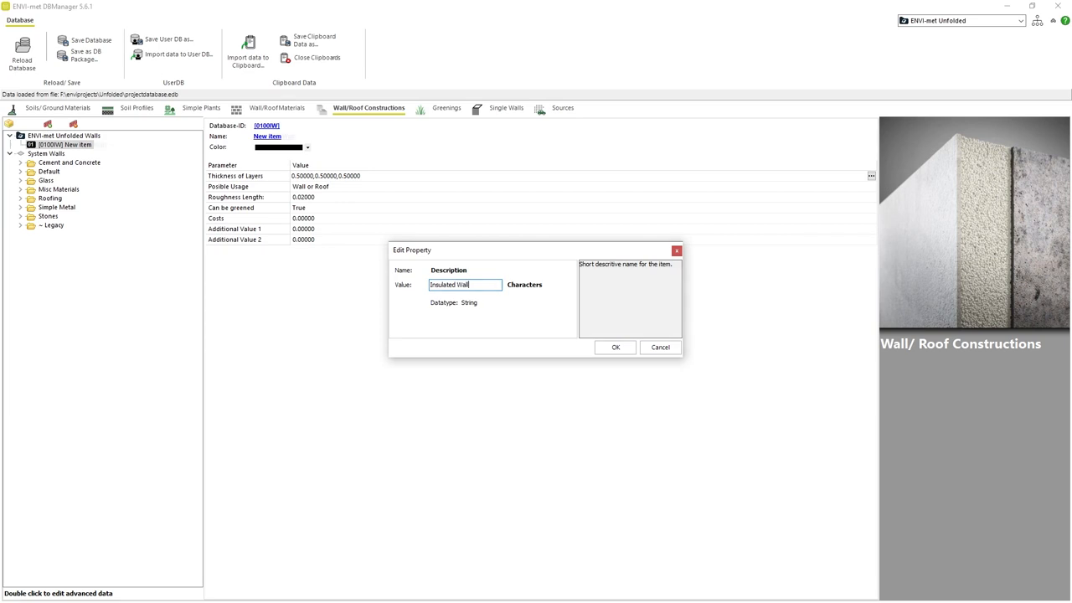
left_click(616, 346)
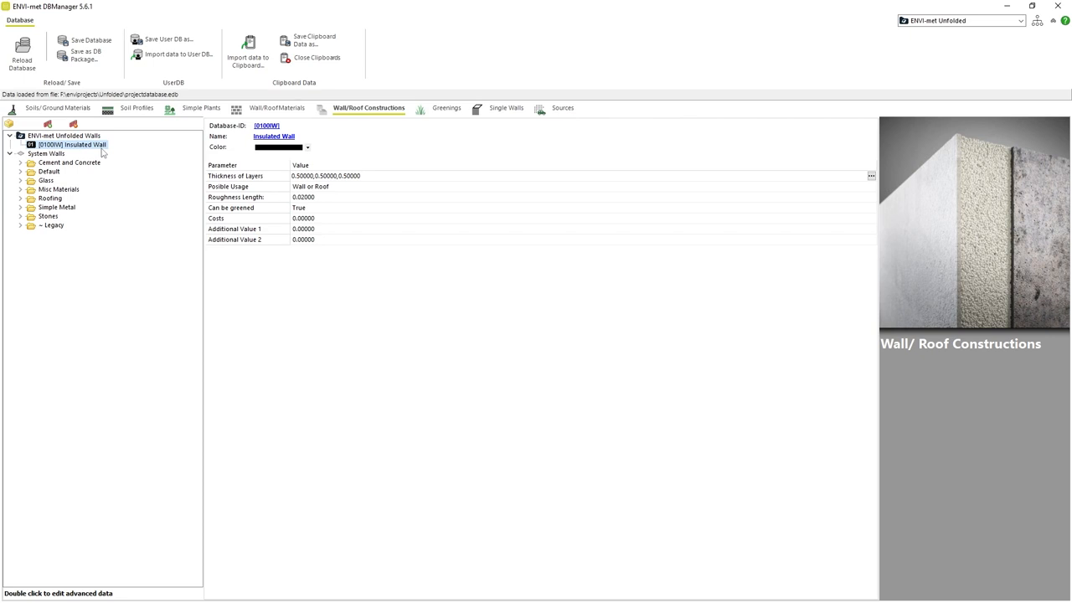
mouse_move(92, 152)
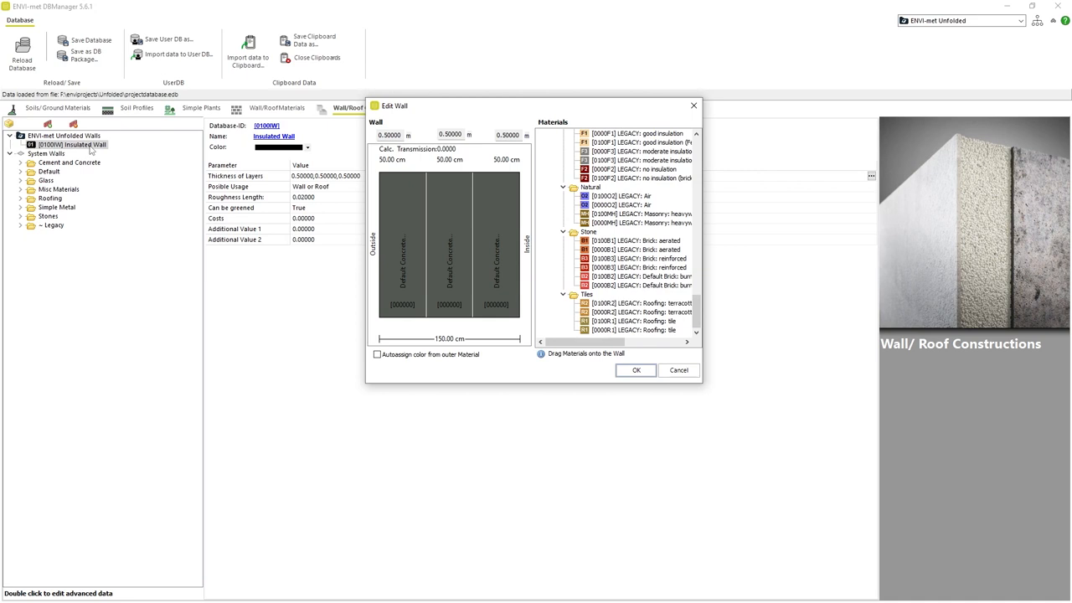
- Confirm the three layers at 0.10, 0.12 and 0.01 m and save the project database
left_click(640, 312)
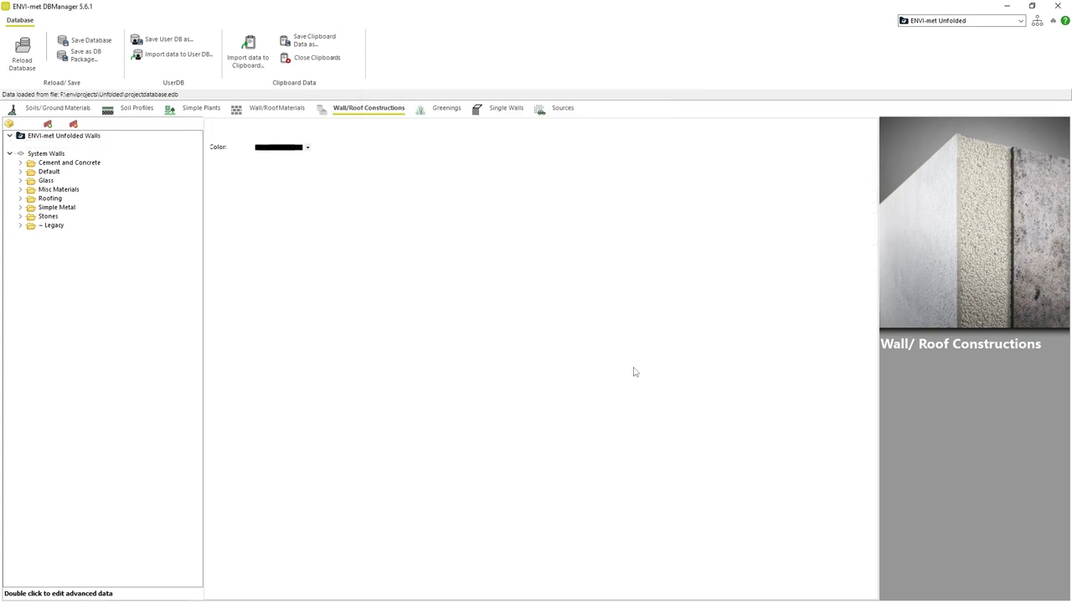
left_click(74, 144)
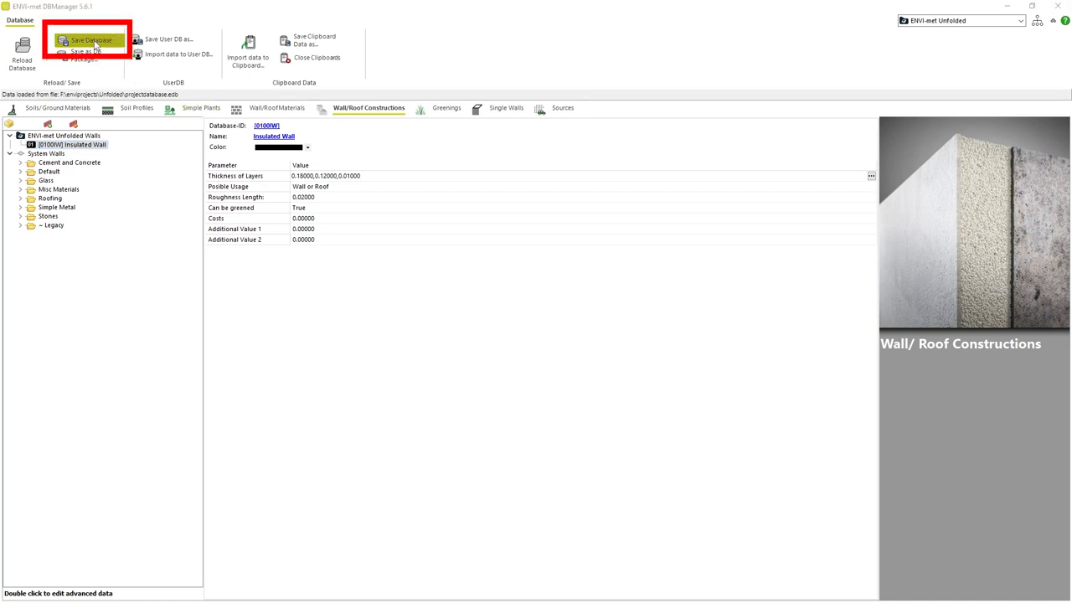
left_click(91, 40)
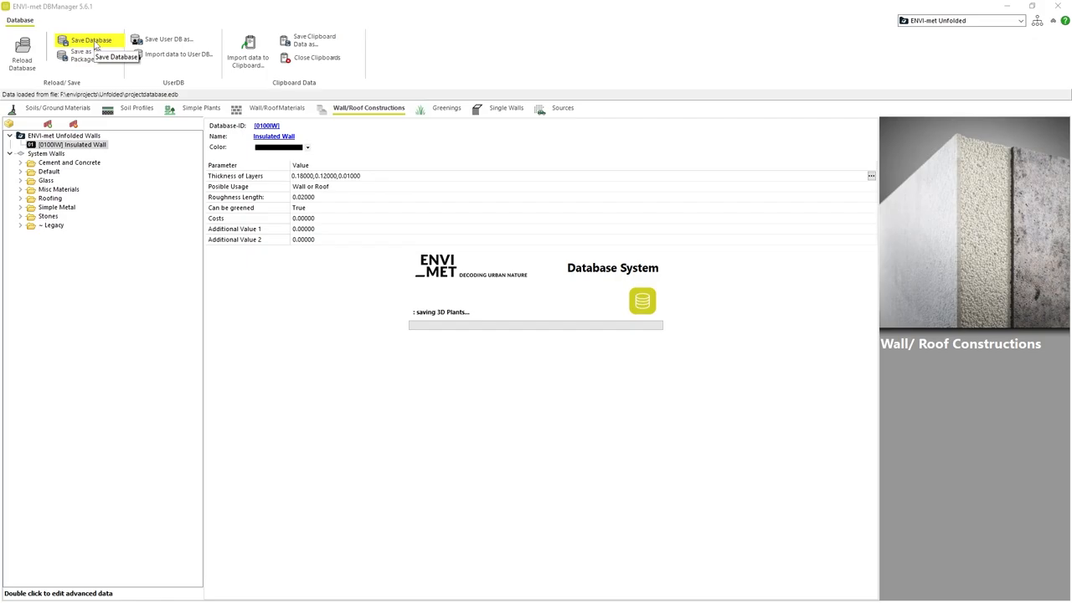